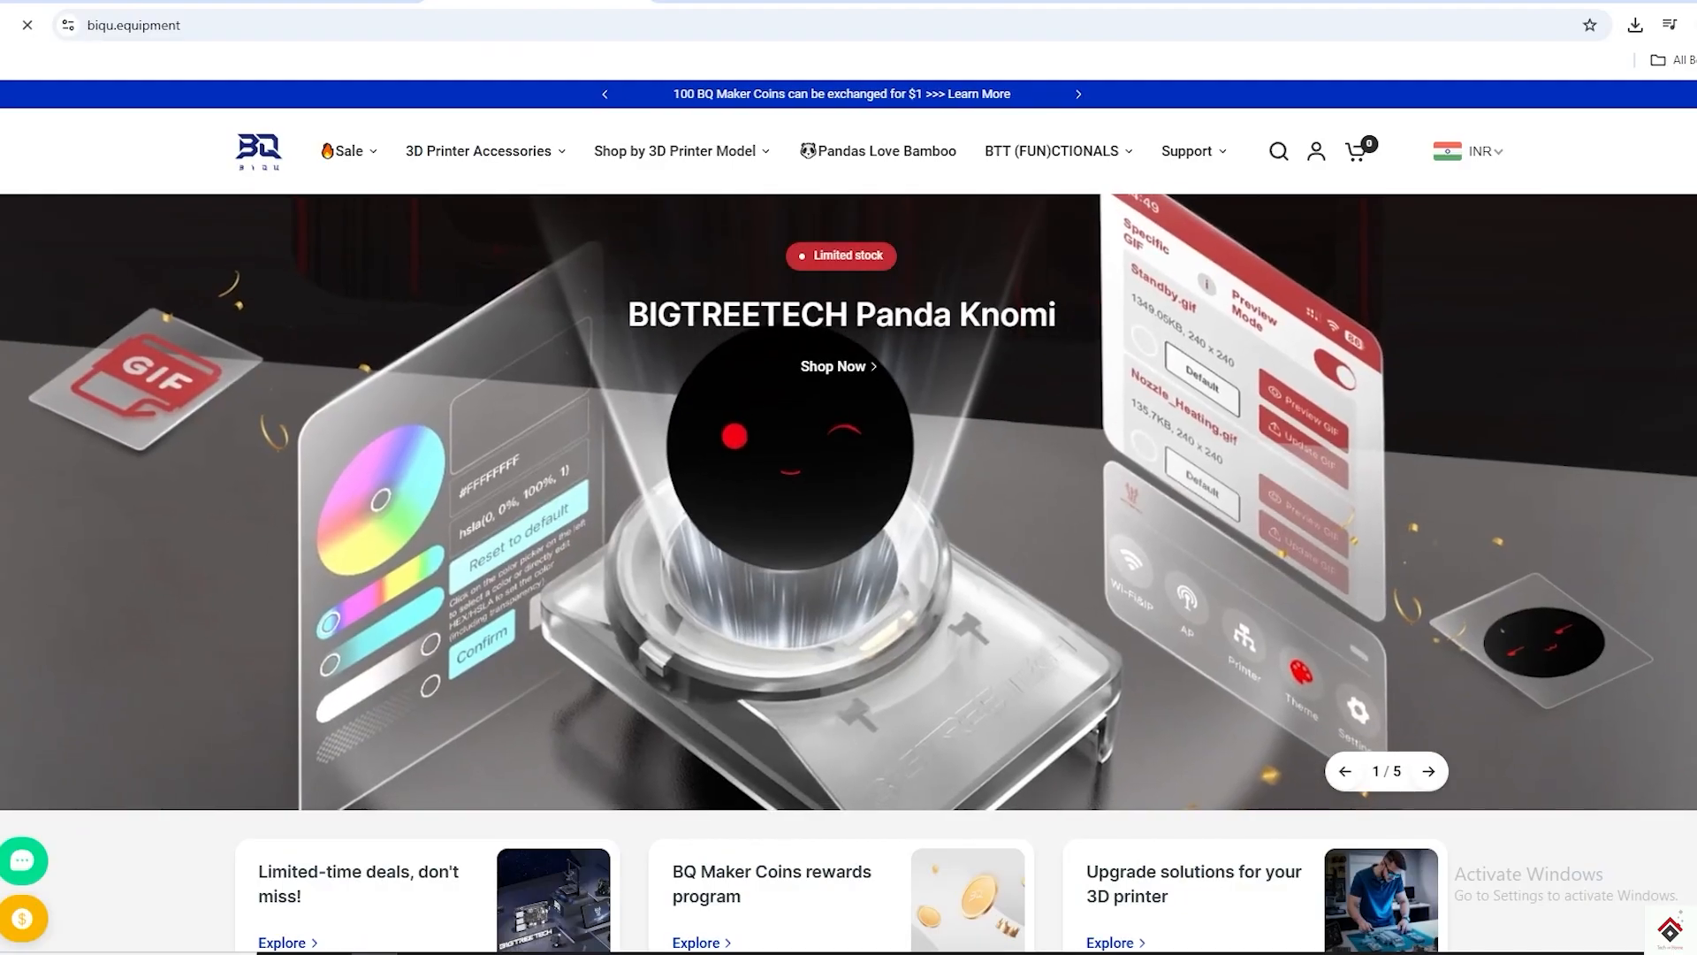
# Go to the Pandas Love Bamboo page from the top navigation bar.
pyautogui.click(887, 151)
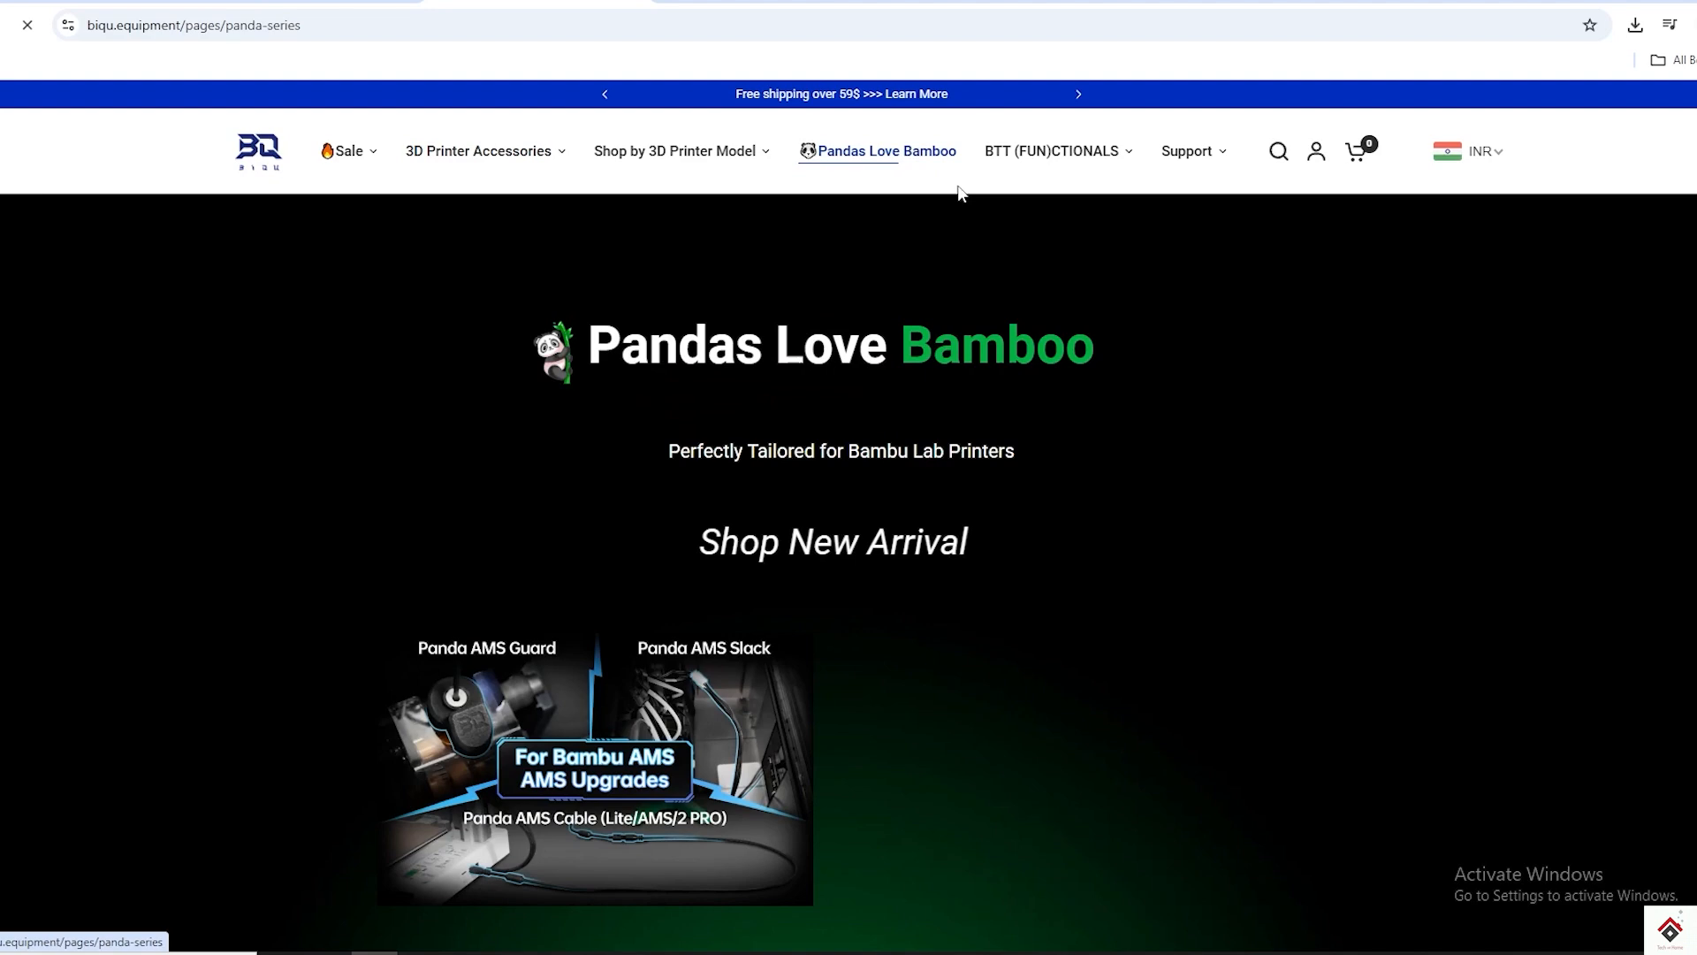
# Filter by printer model through X1C and A1 to A1 mini, then browse down to Panda Knomi and Panda Edge.
pyautogui.scroll(-3)
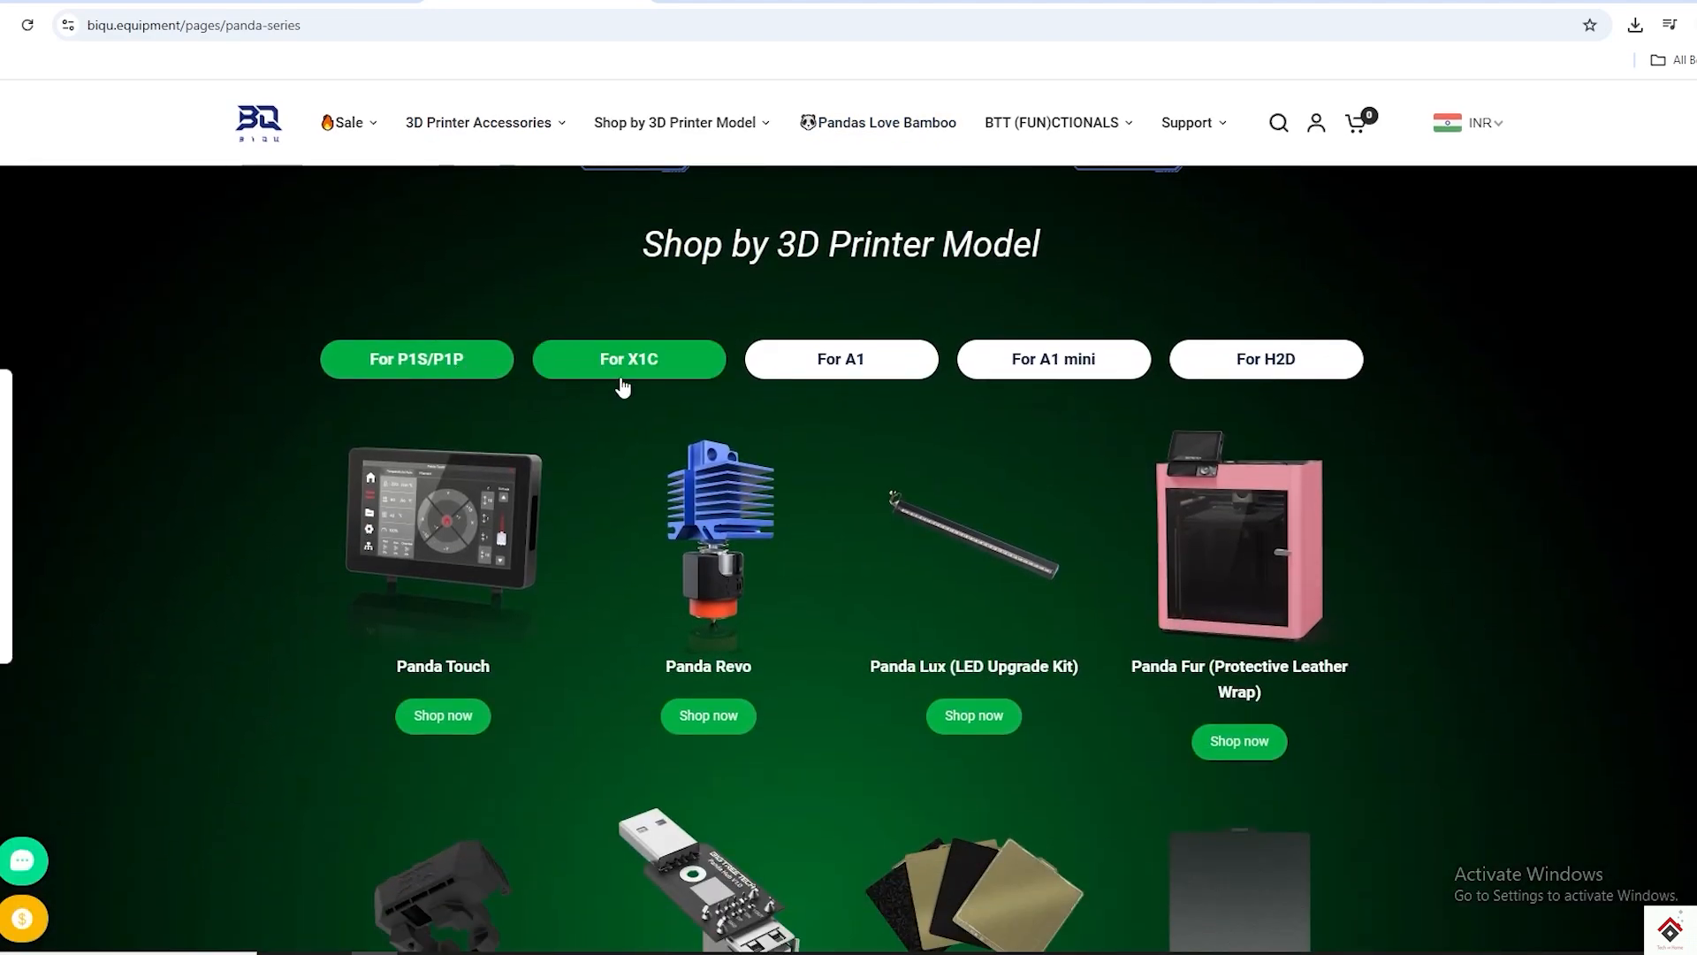
pyautogui.click(839, 358)
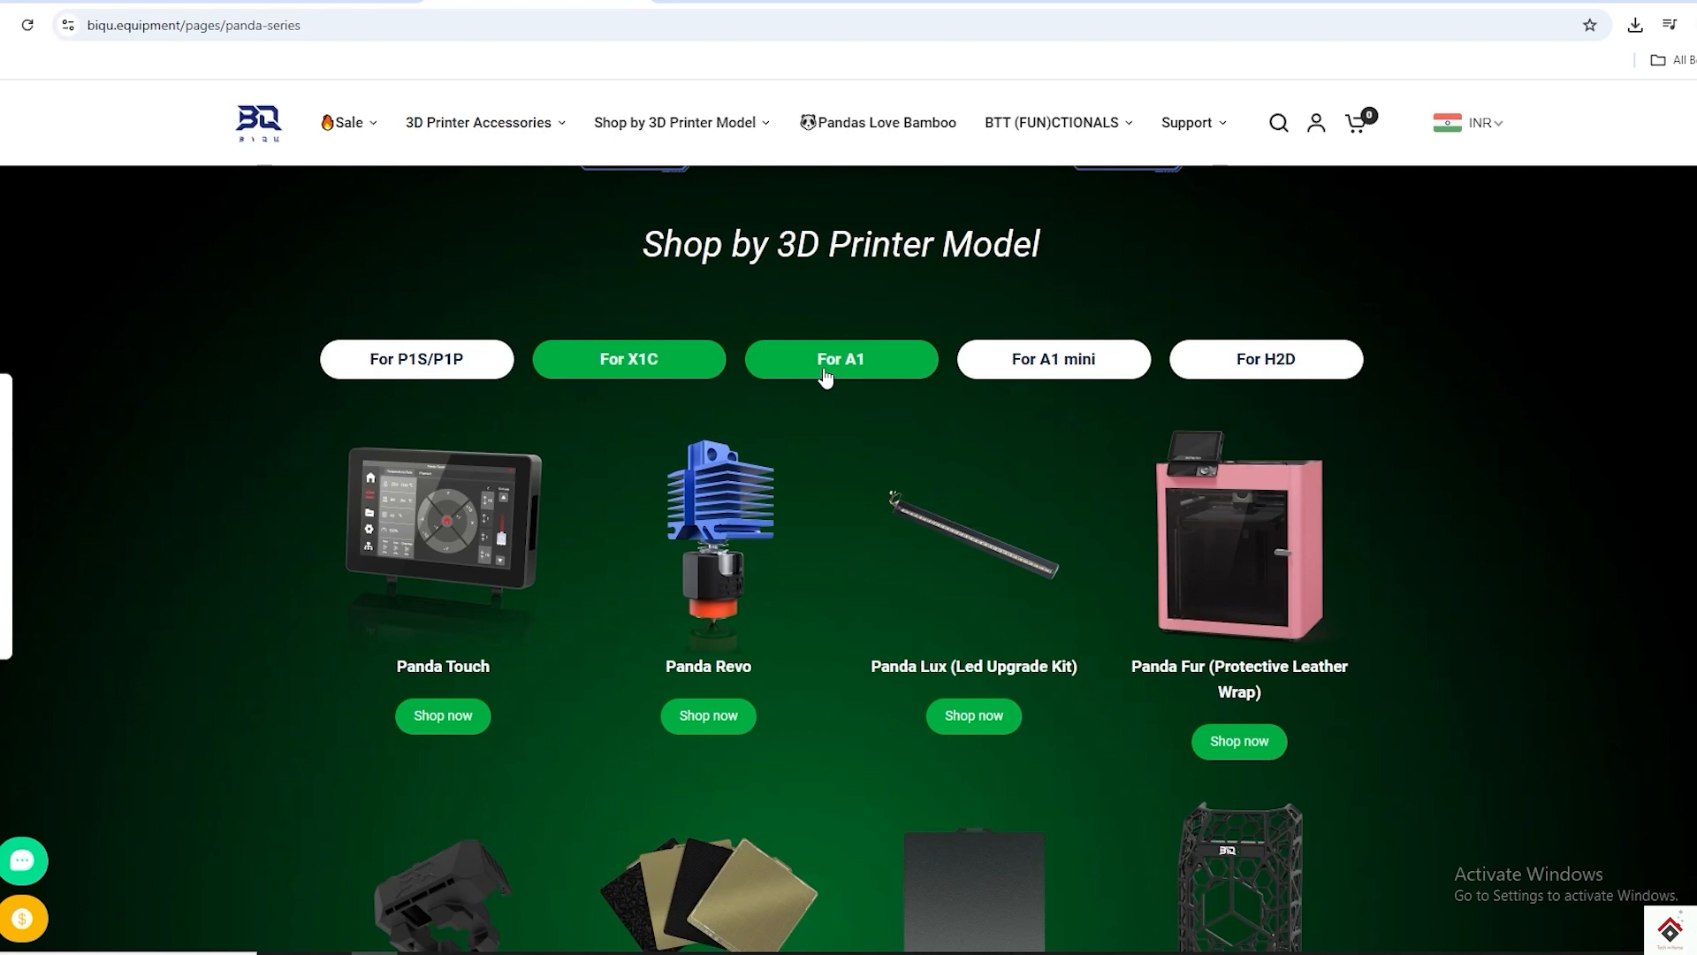
pyautogui.click(840, 358)
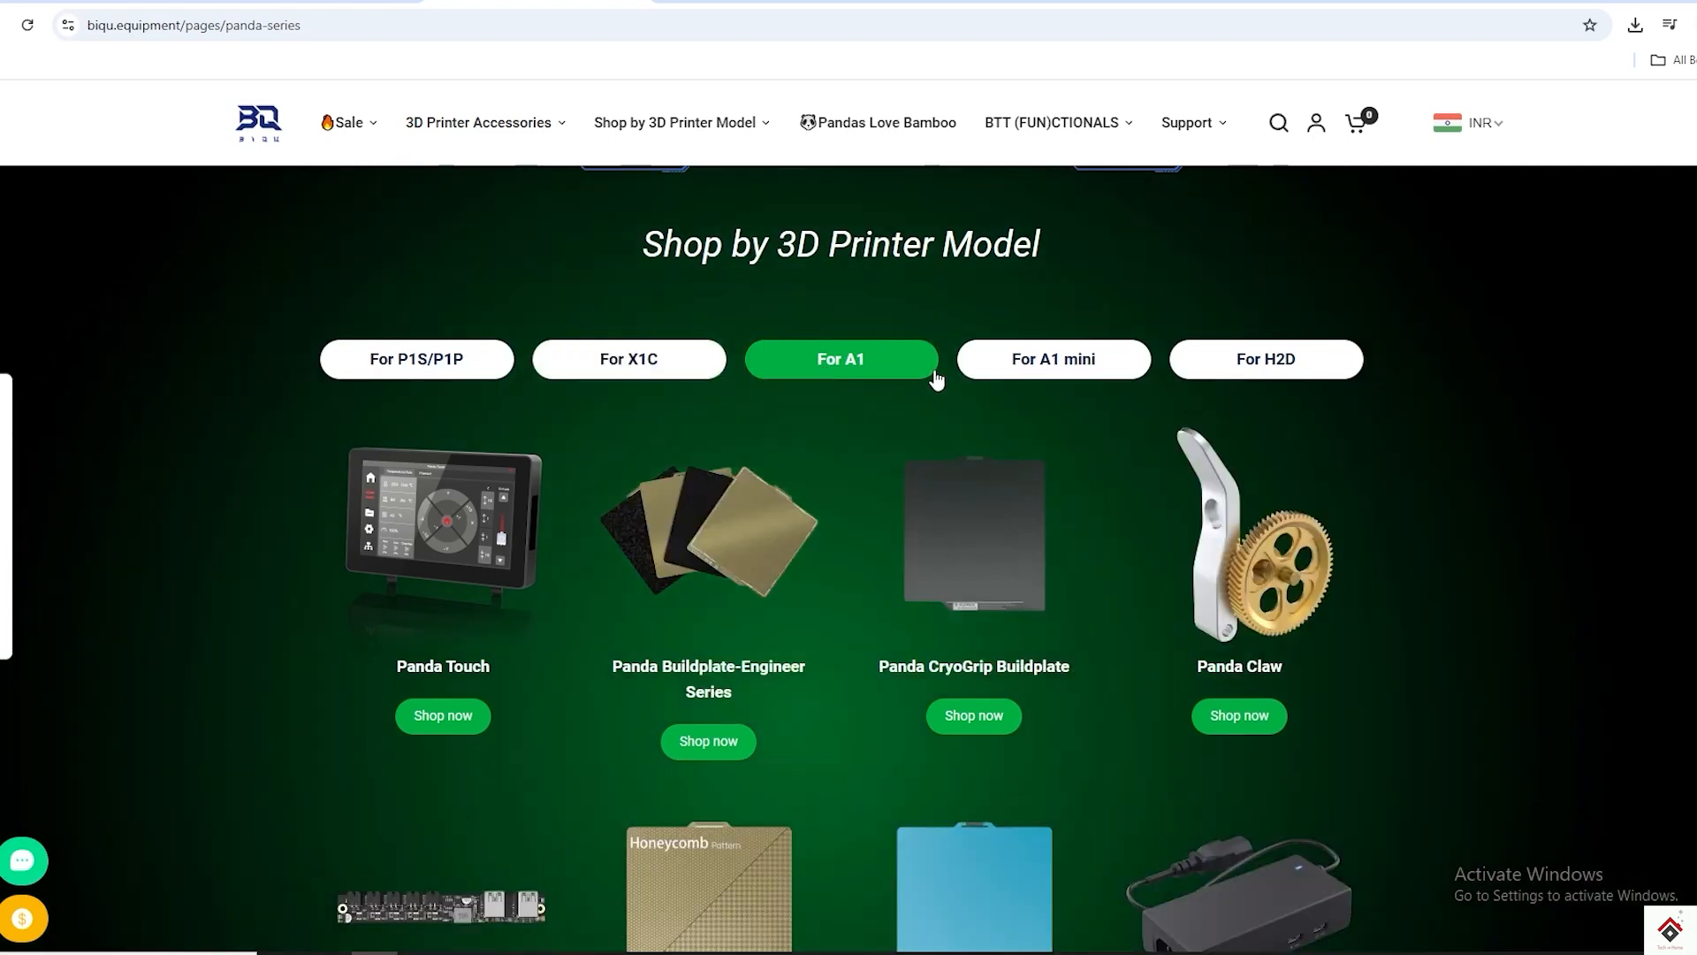
pyautogui.click(1051, 358)
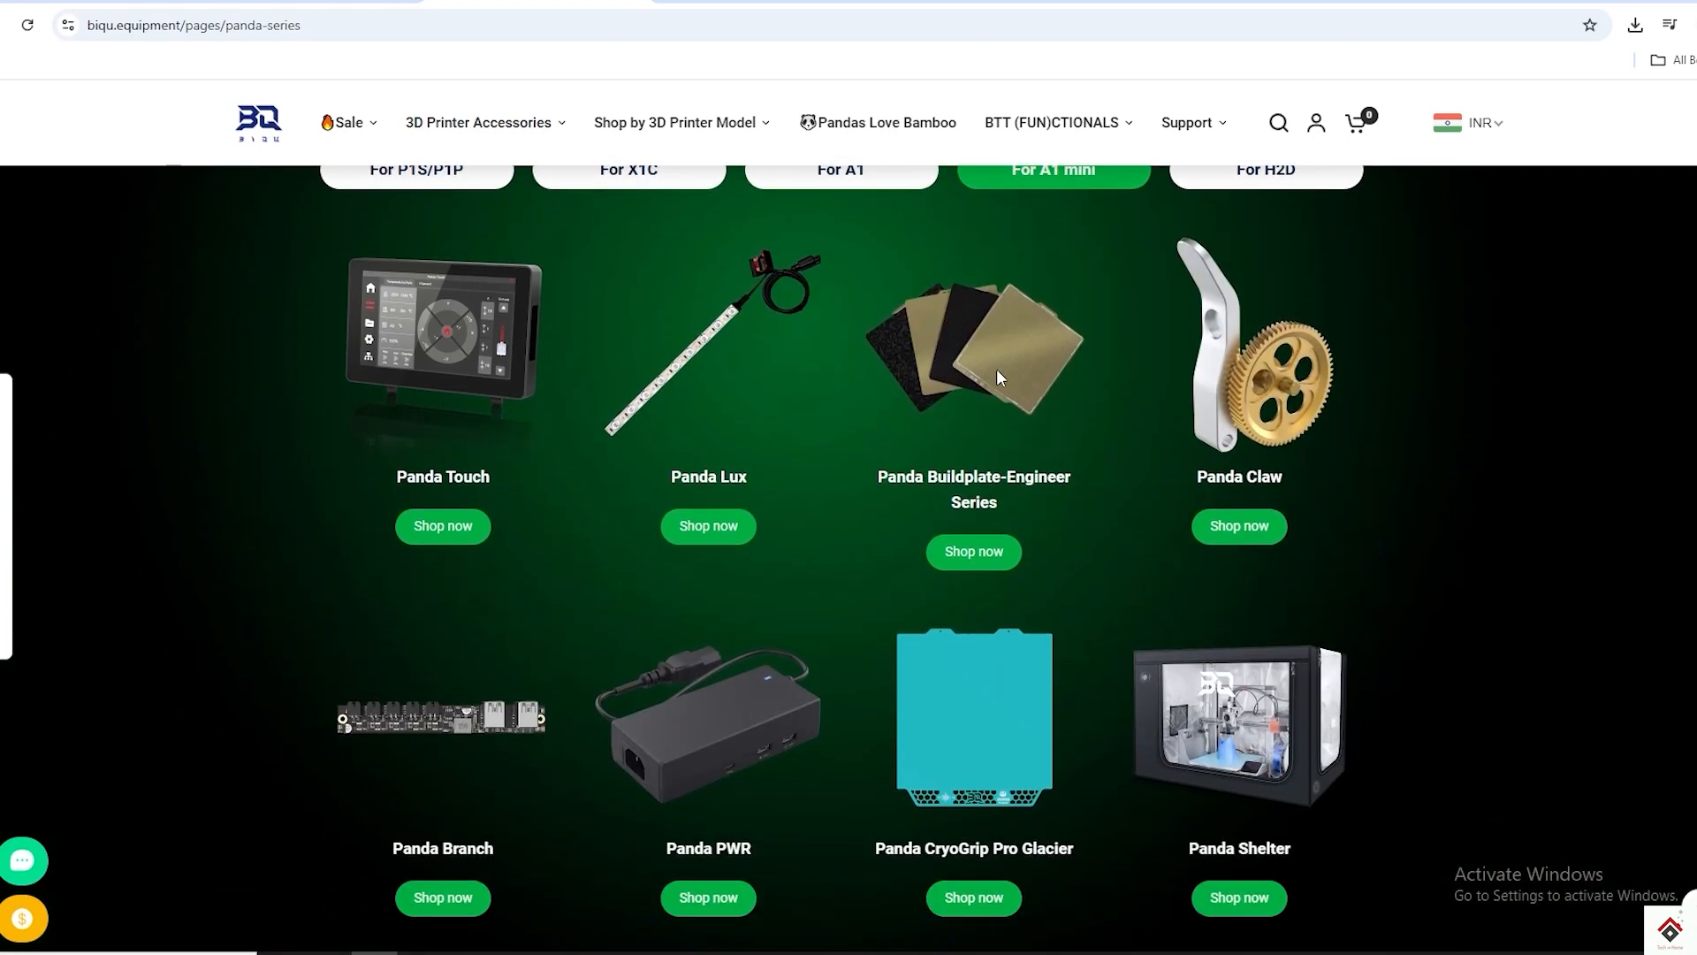
pyautogui.scroll(-3)
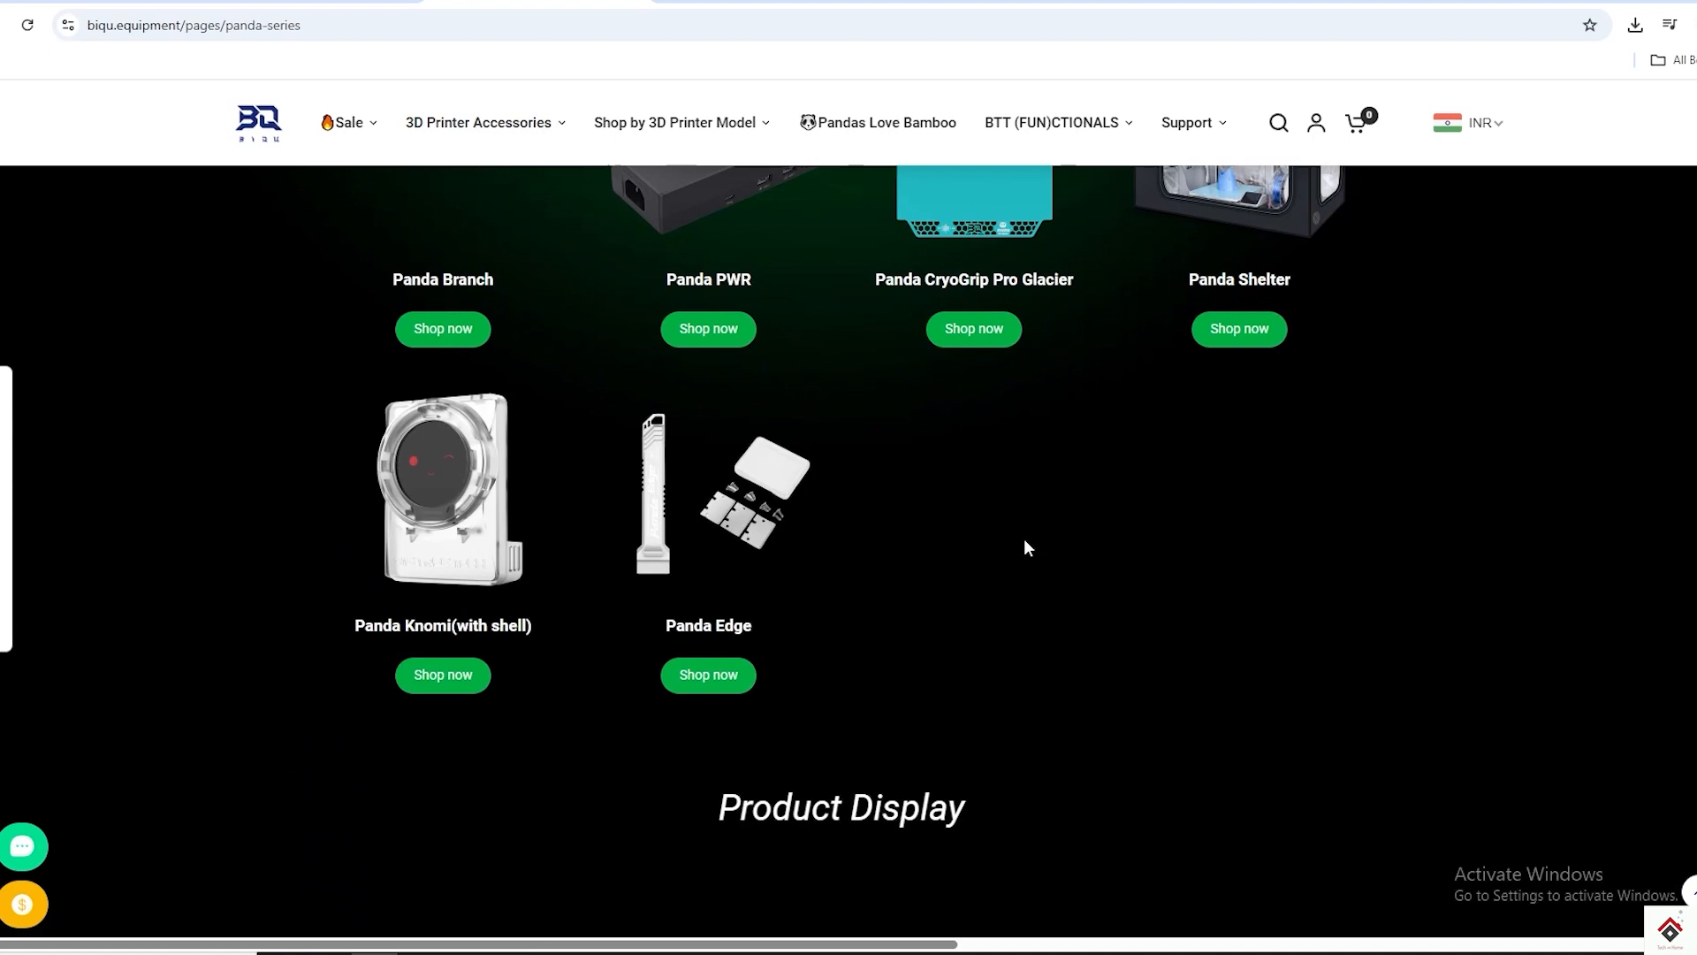